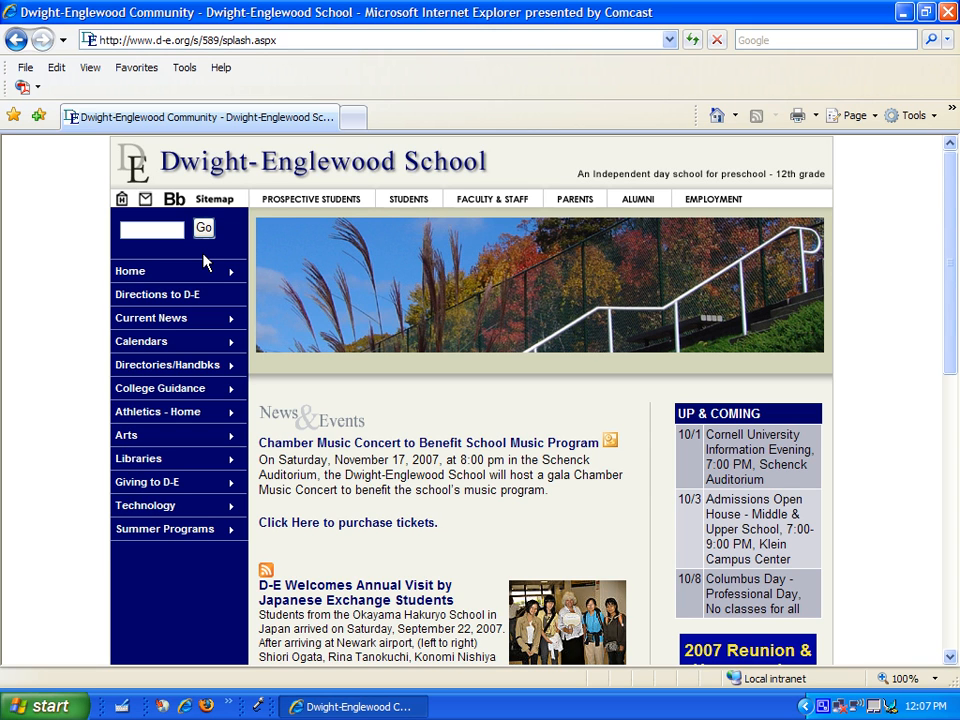
mouse_move(175, 199)
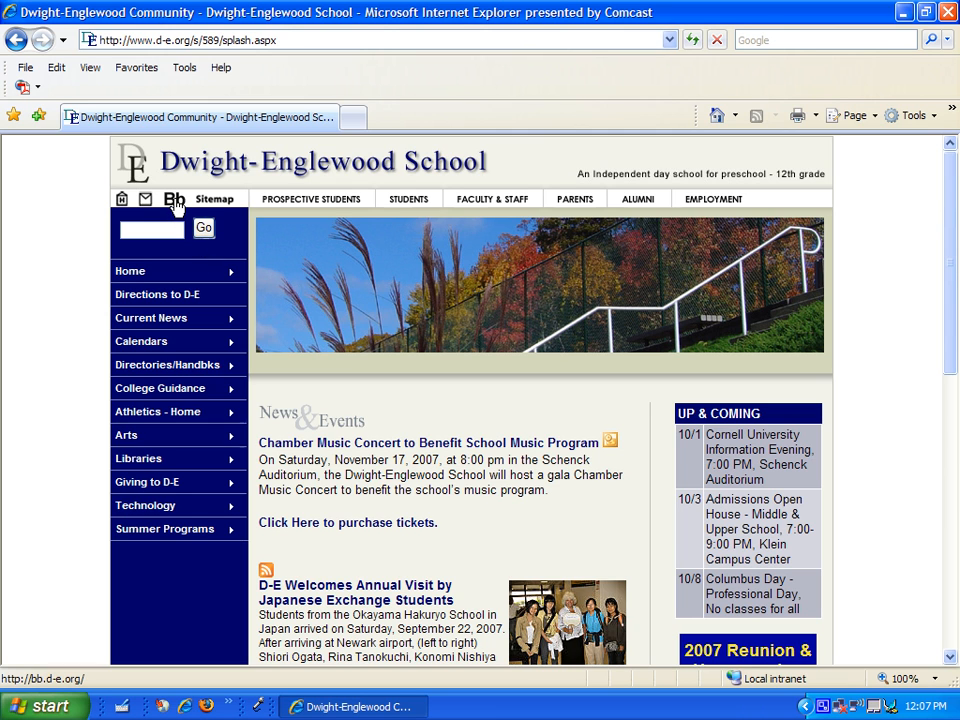
Step: Go from the Dwight-Englewood School site to its Blackboard portal via the Bb icon
click(174, 199)
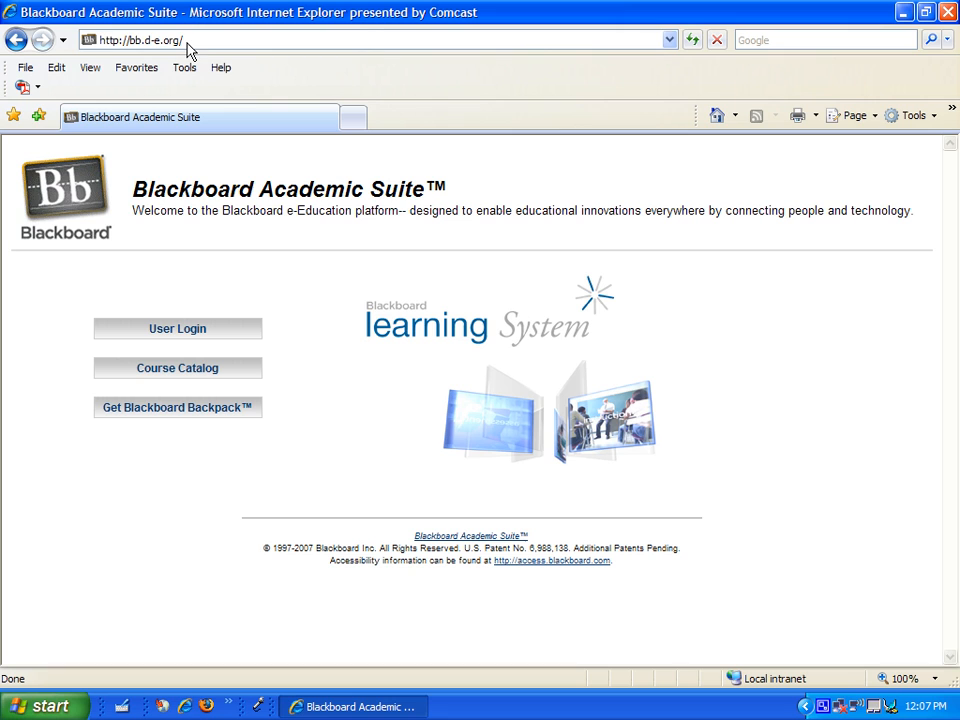
click(150, 40)
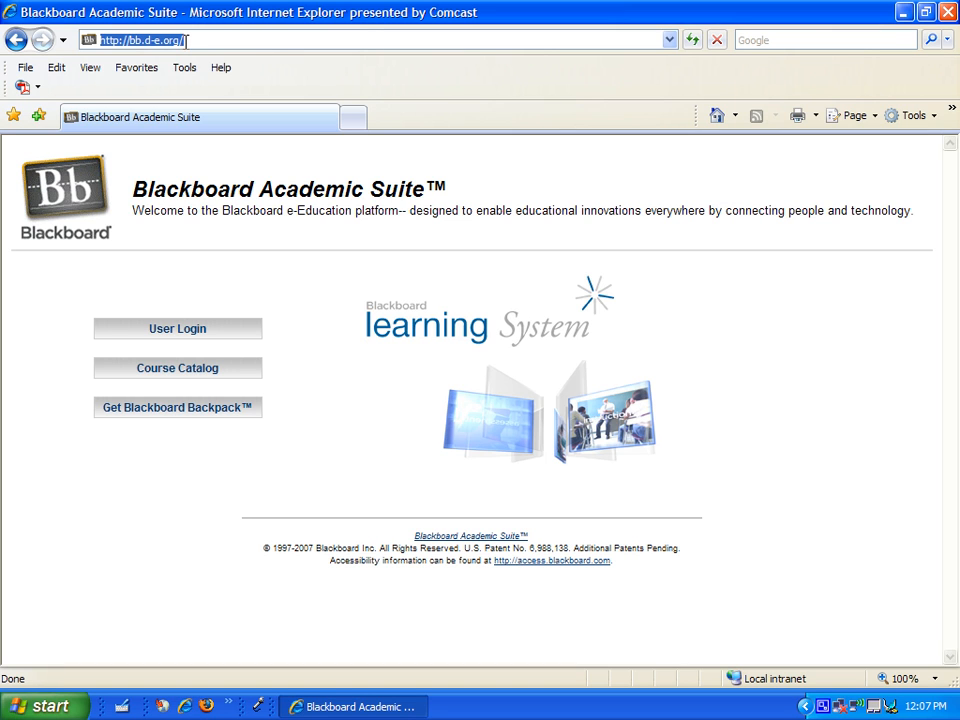
mouse_move(166, 301)
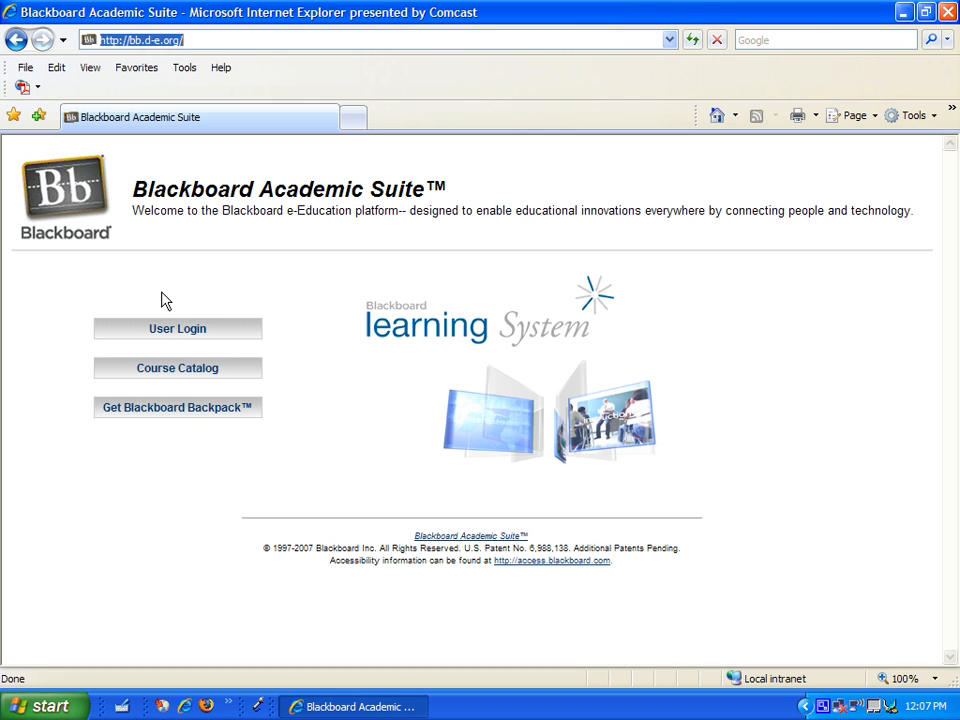
mouse_move(154, 330)
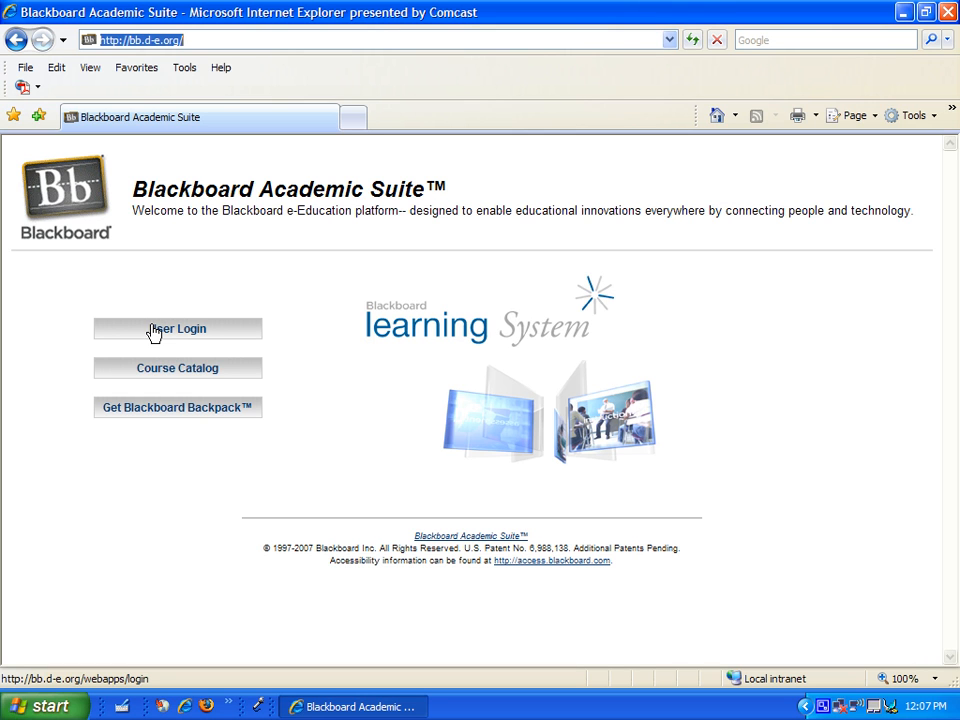
click(177, 328)
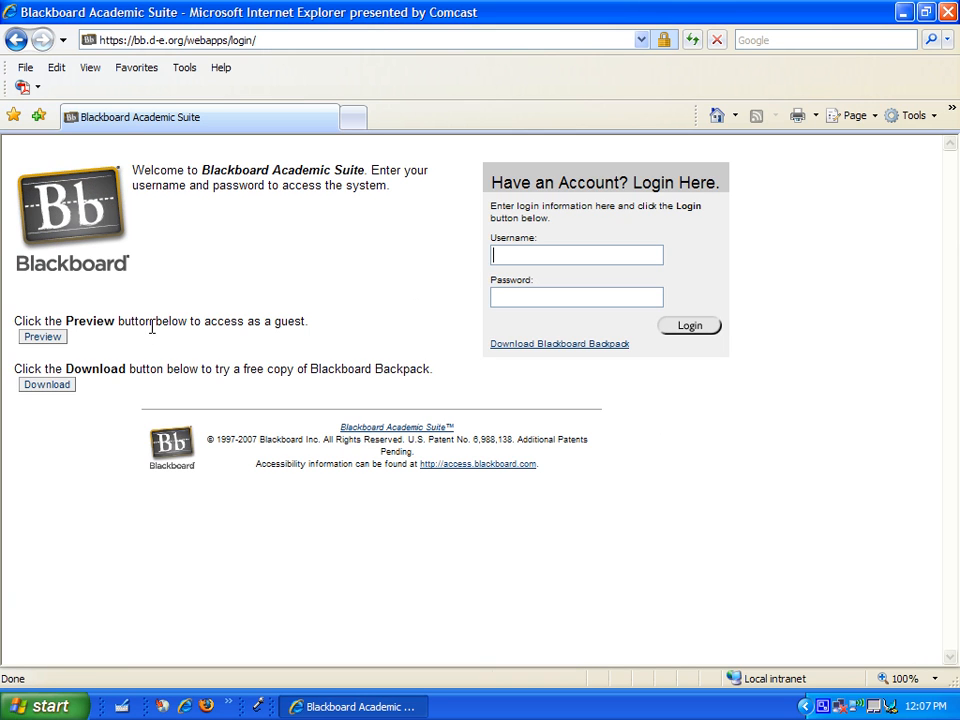
mouse_move(480, 287)
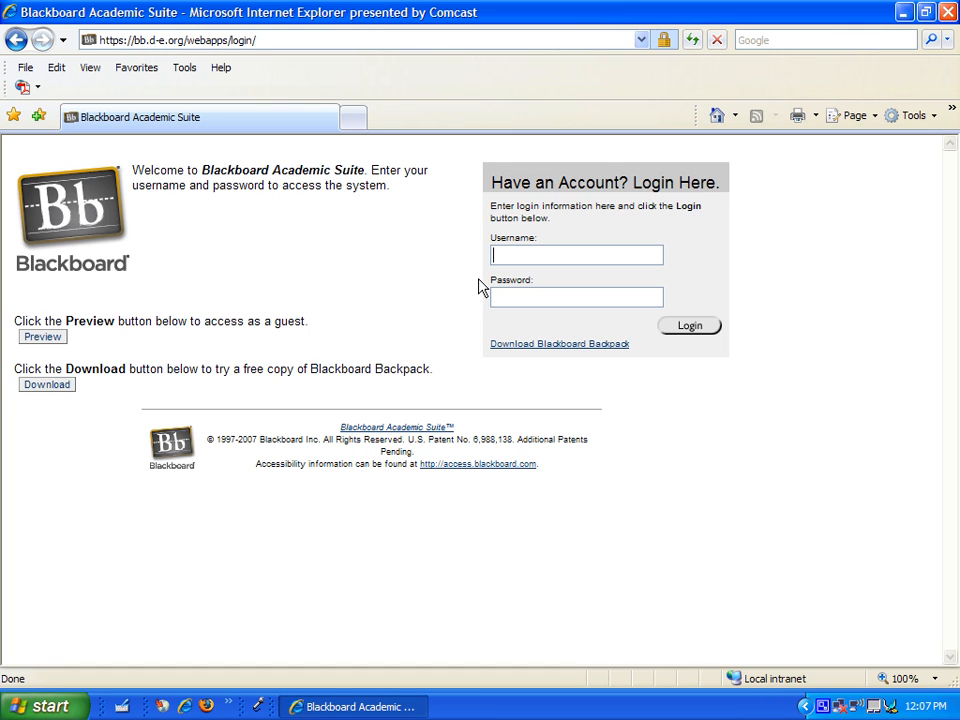
text(p_)
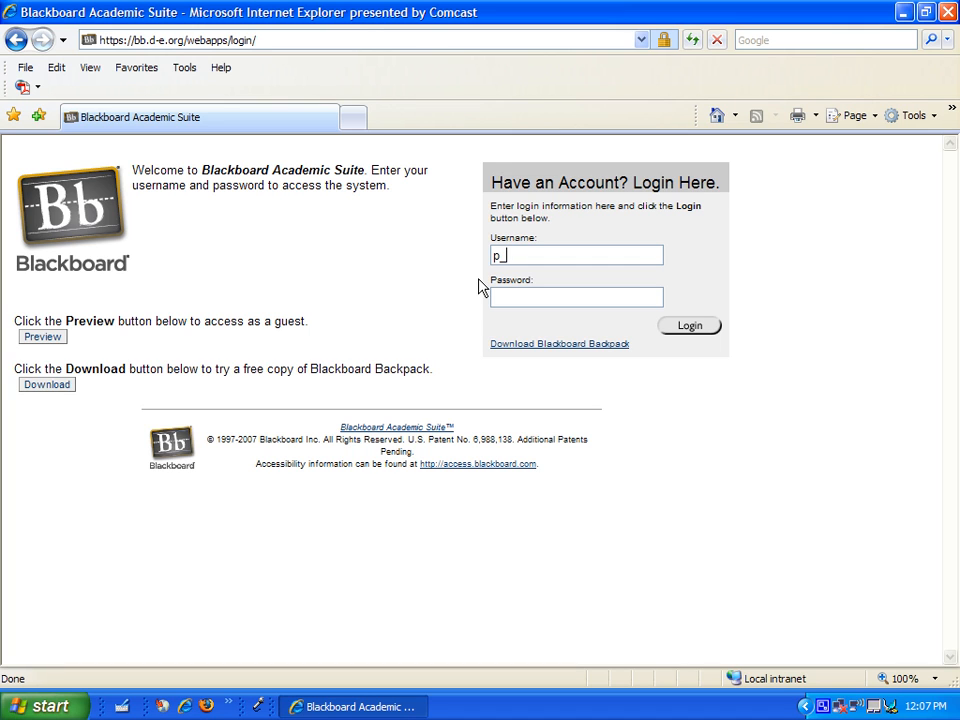
text(demo)
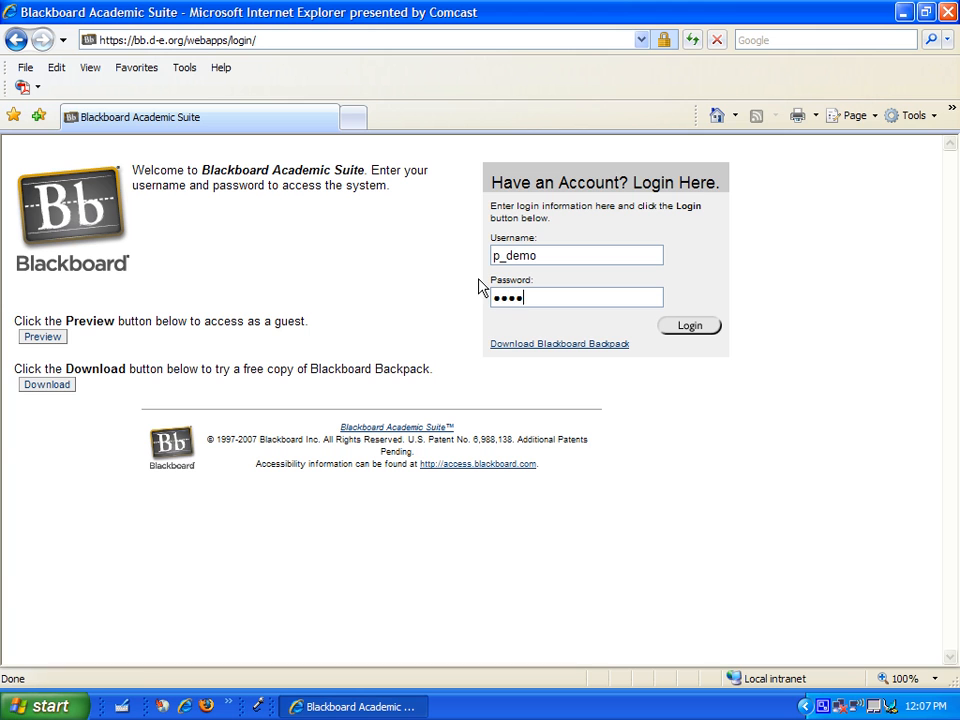
click(689, 325)
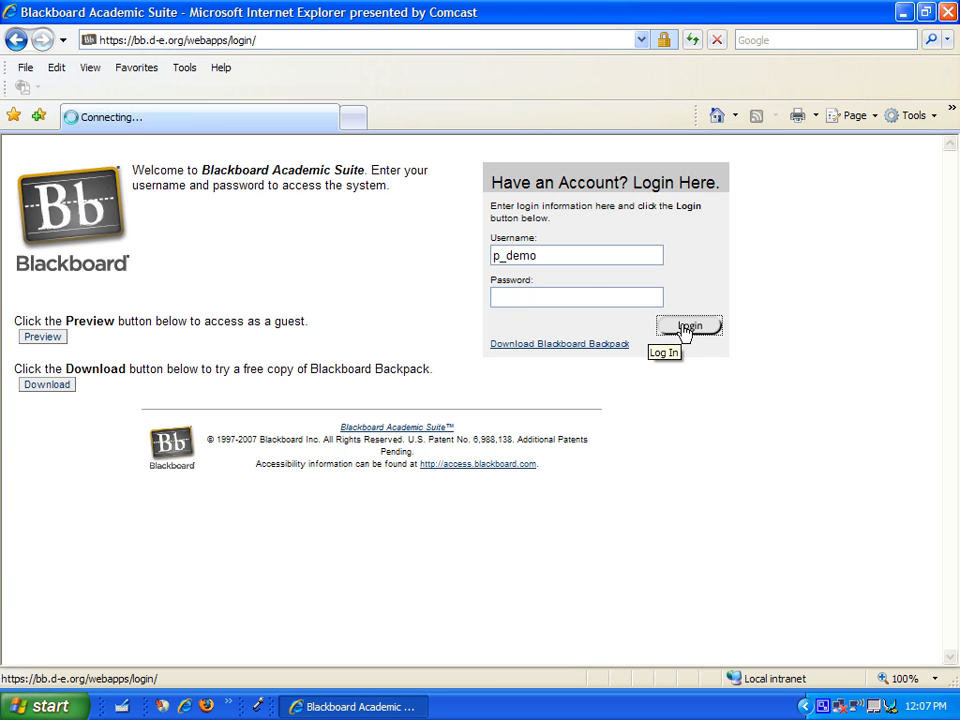
Step: Submit the login again so the My D-E home page loads
click(688, 327)
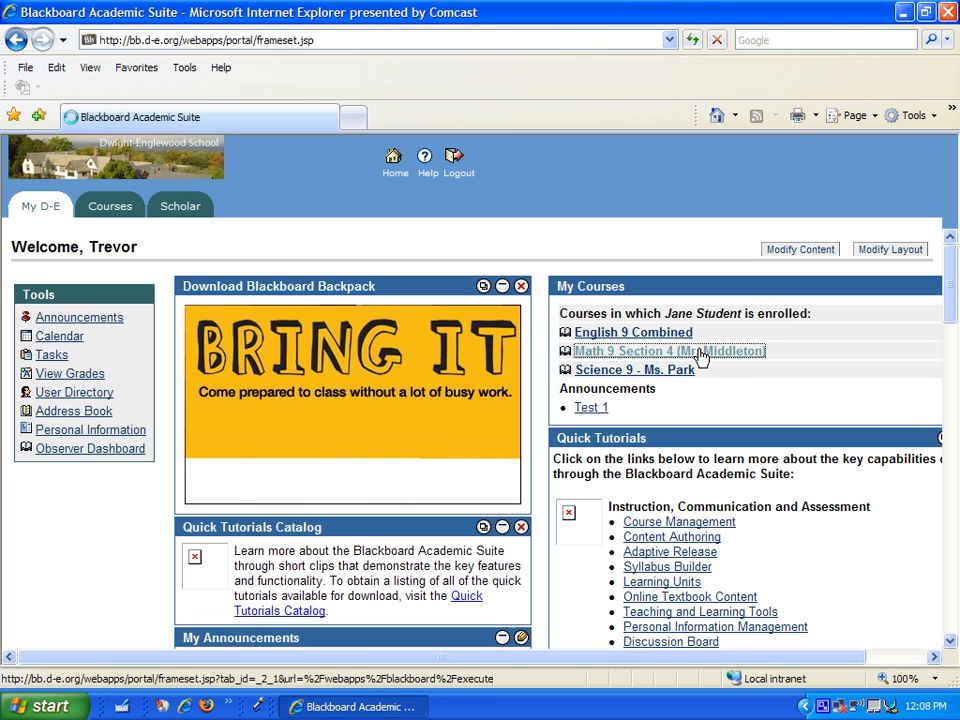
Step: Open Math 9 Section 4 and view its Course Overview, Assignments, and Notes and Handouts
click(668, 351)
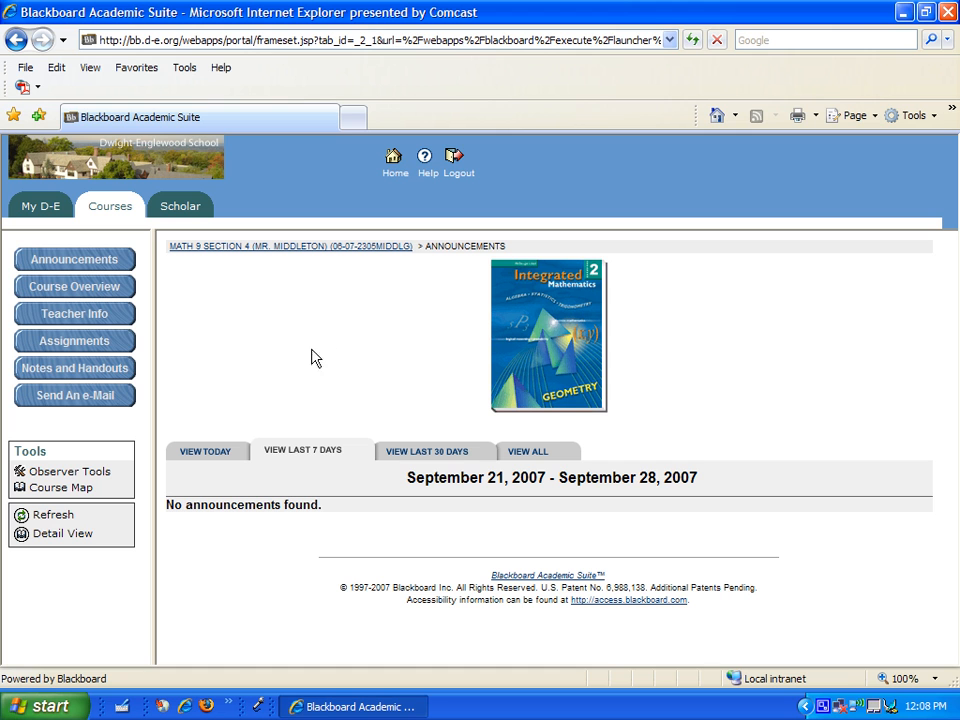
mouse_move(97, 313)
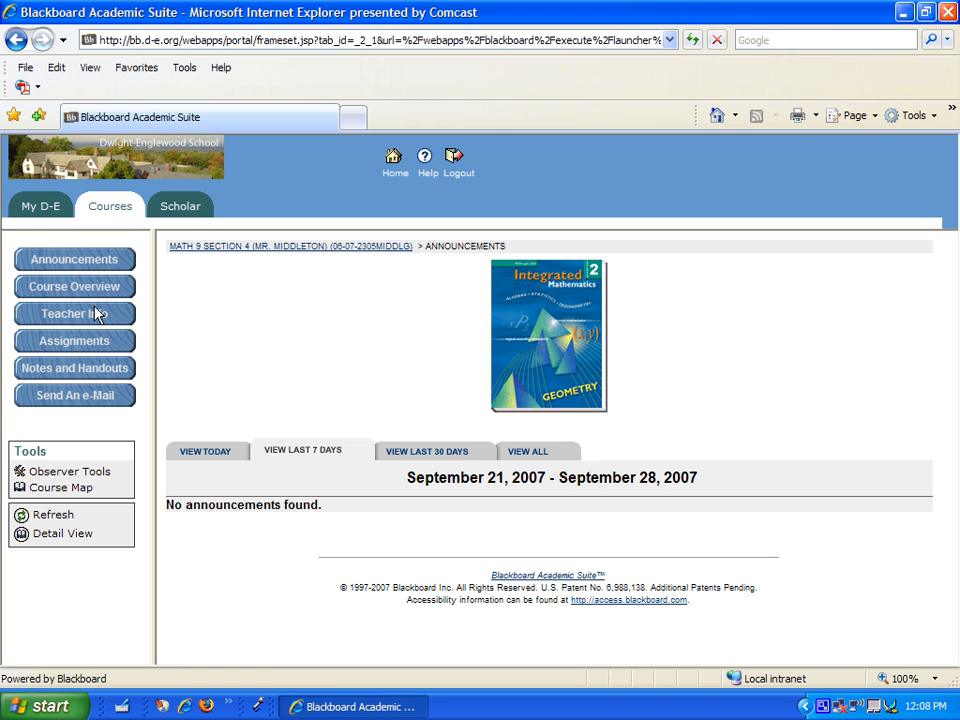
click(74, 313)
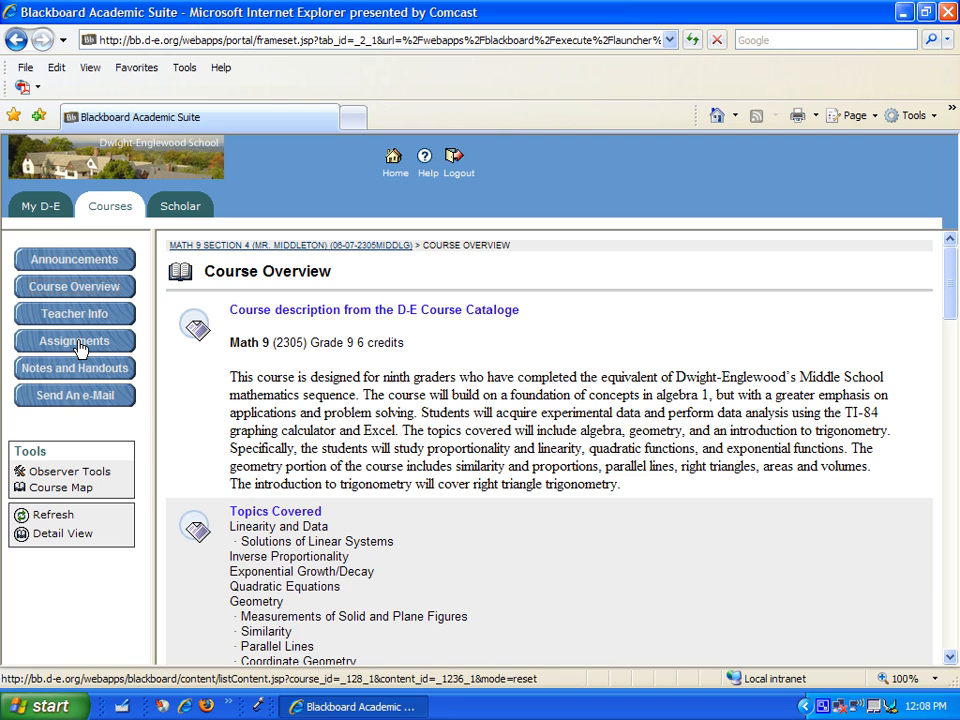
click(73, 341)
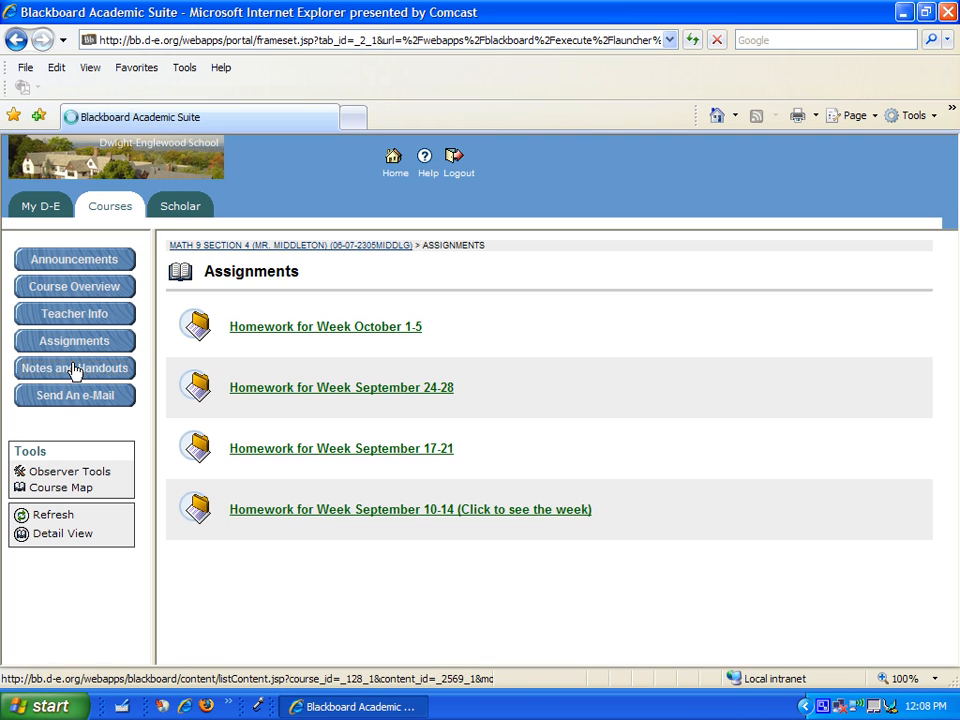
click(74, 368)
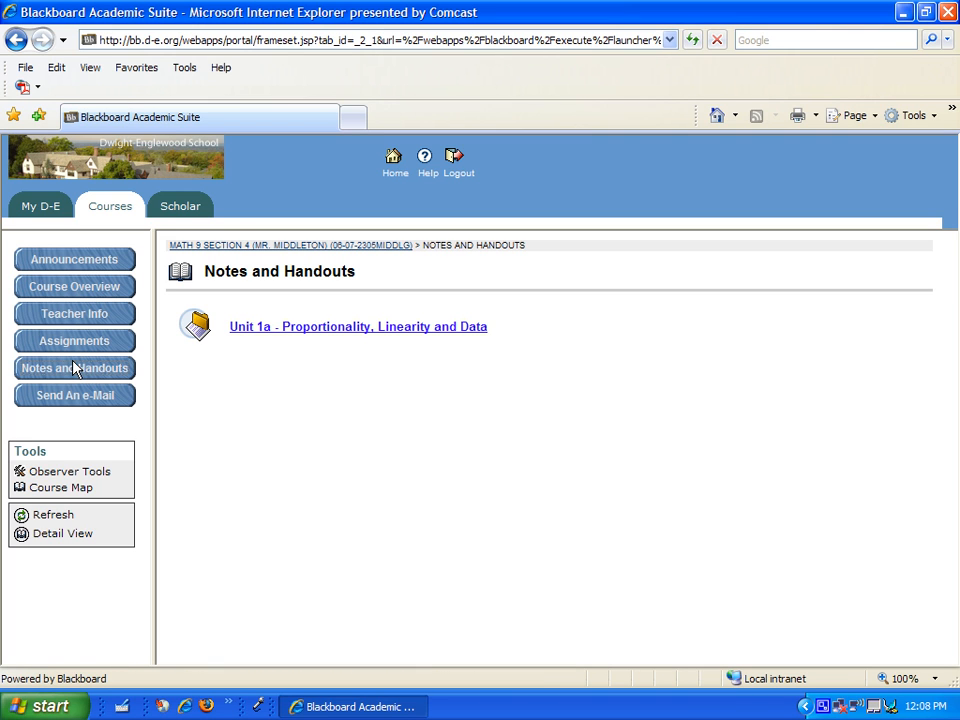
mouse_move(40, 220)
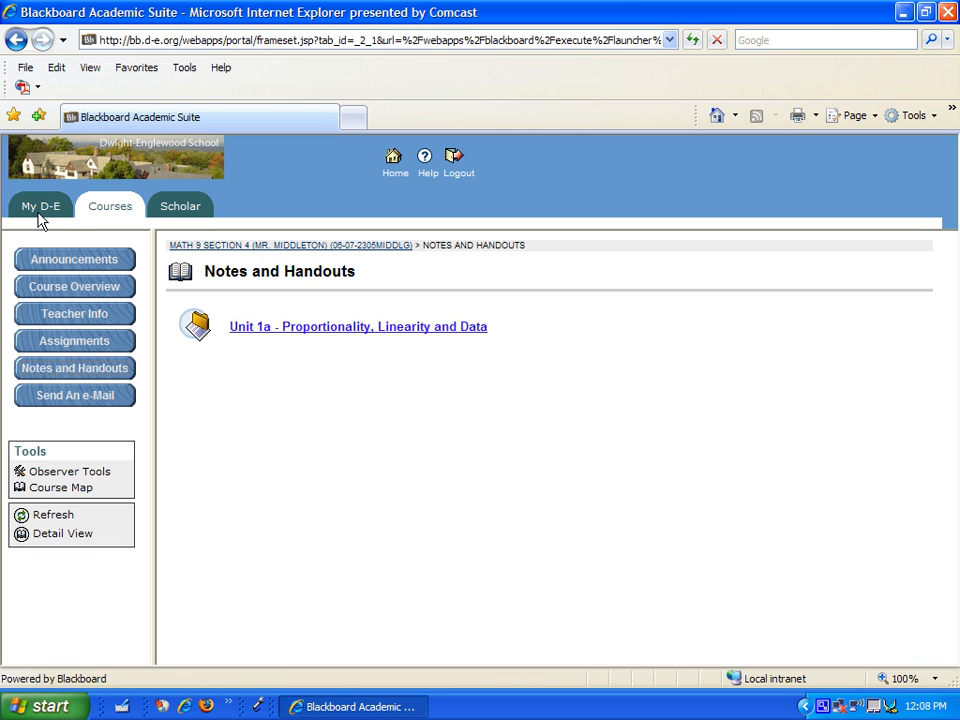
Step: Go to the My D-E tab and open the Observer Dashboard
click(40, 205)
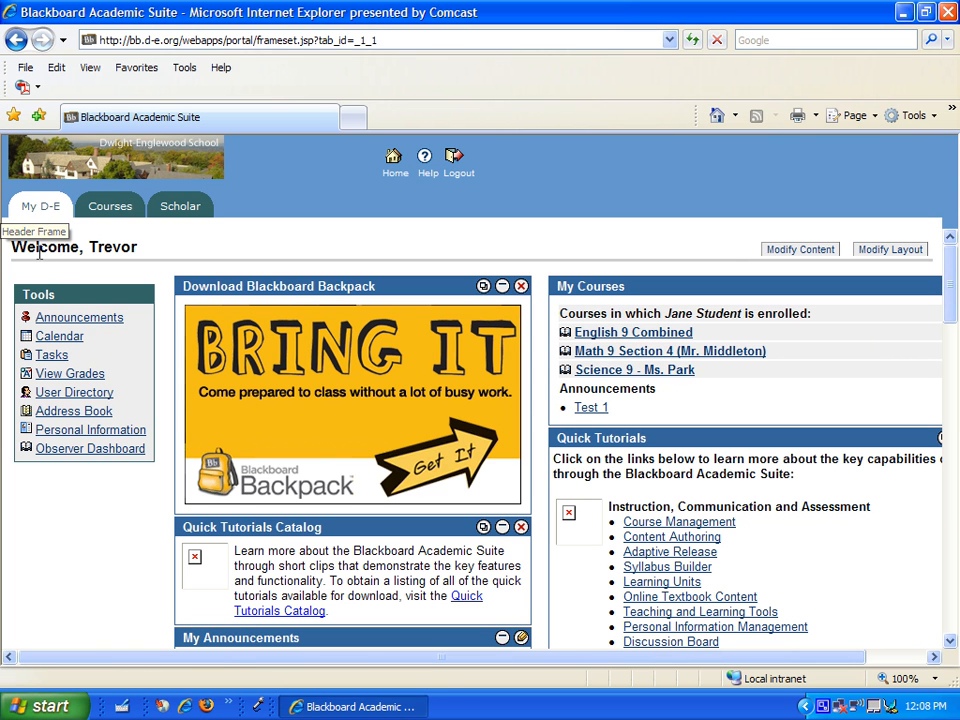
mouse_move(43, 270)
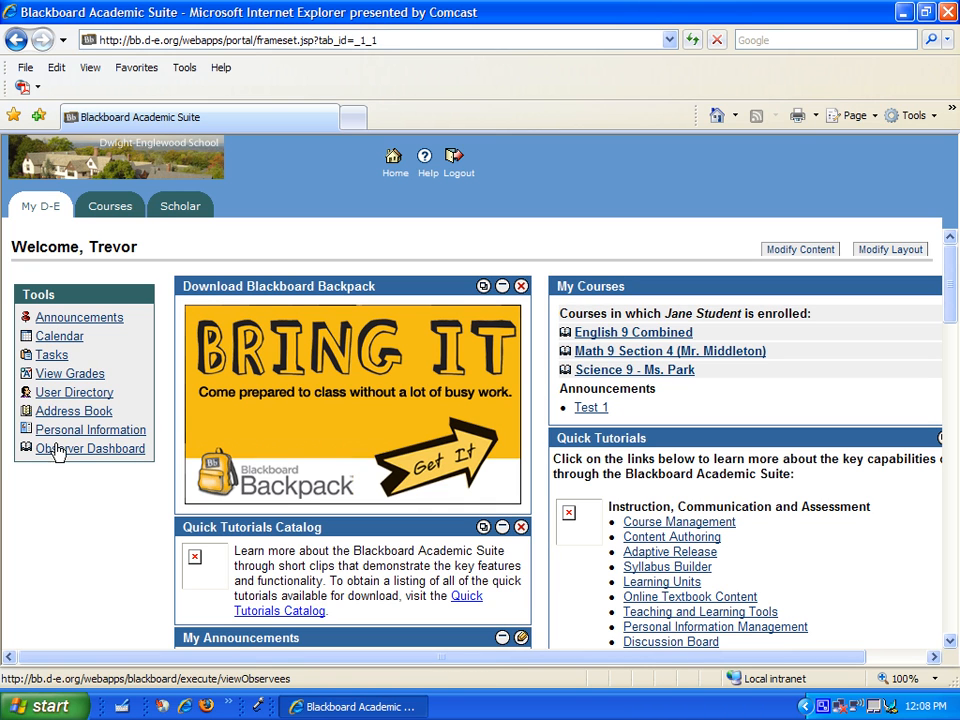
click(91, 448)
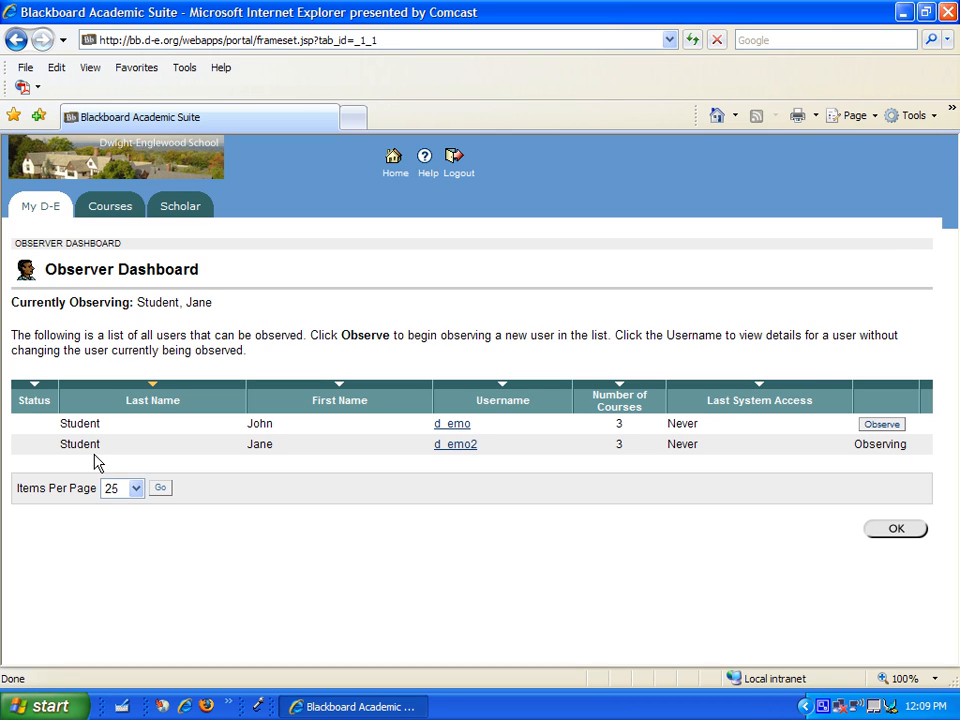
mouse_move(207, 440)
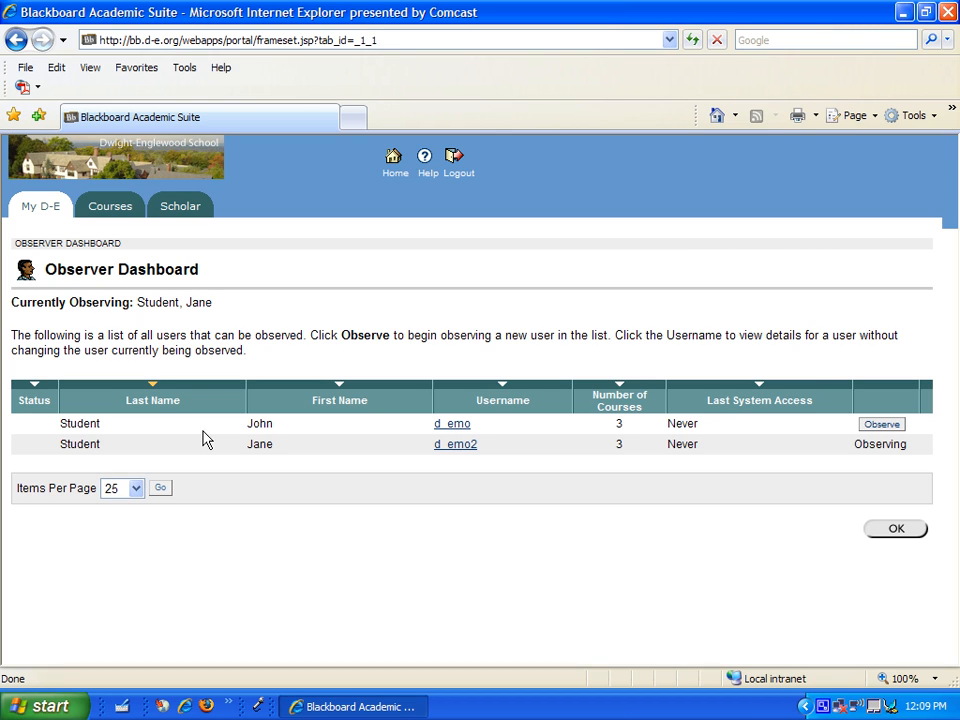
mouse_move(881, 424)
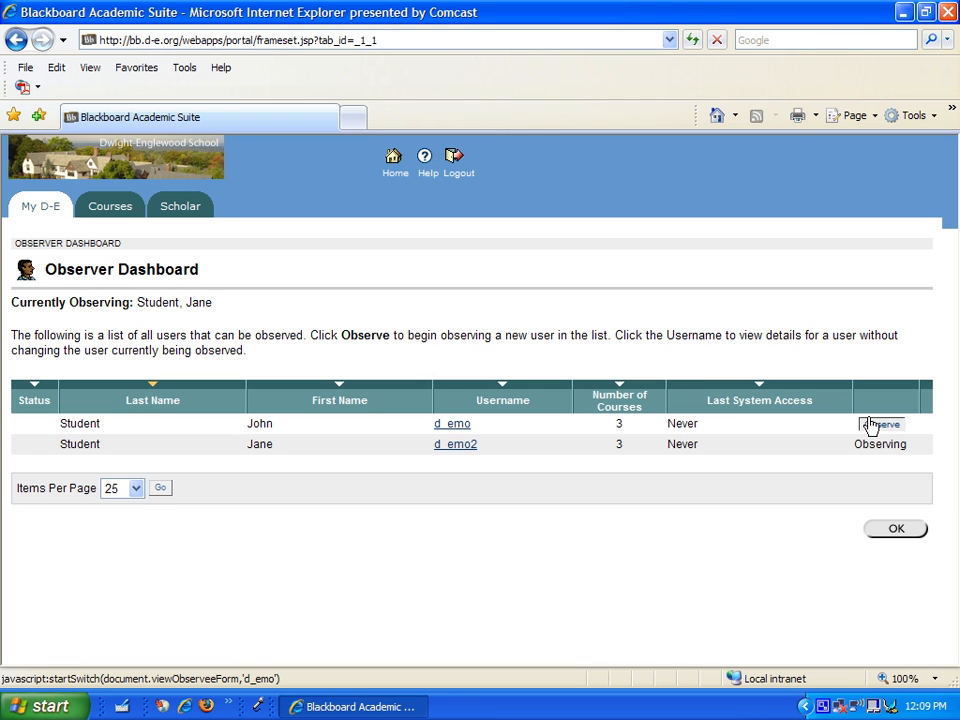
Step: Observe John instead of Jane and confirm the switch
click(881, 423)
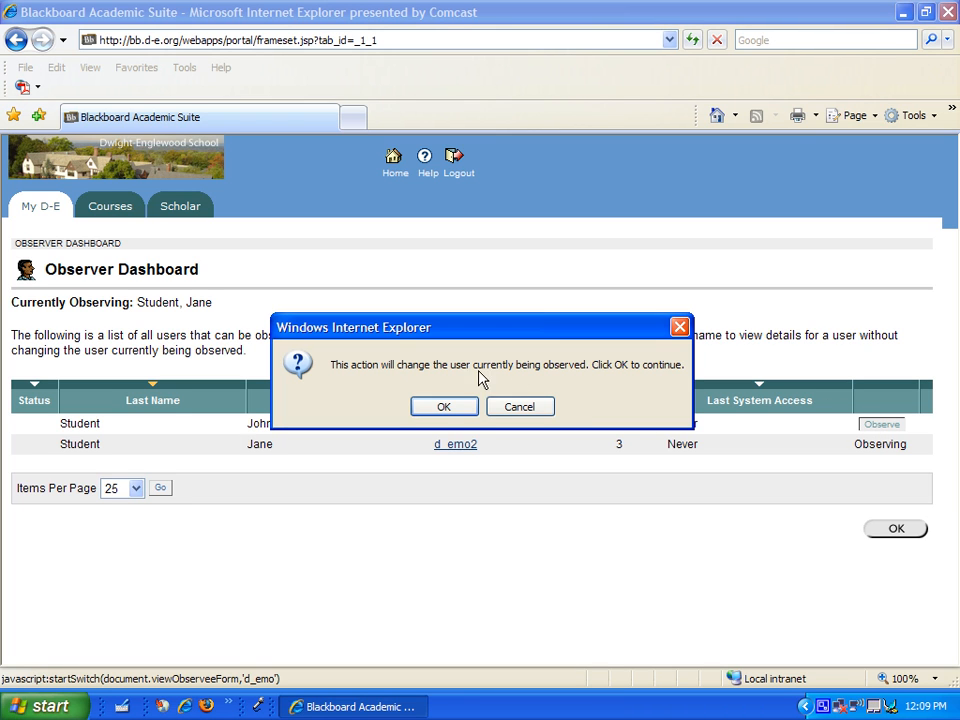
click(444, 406)
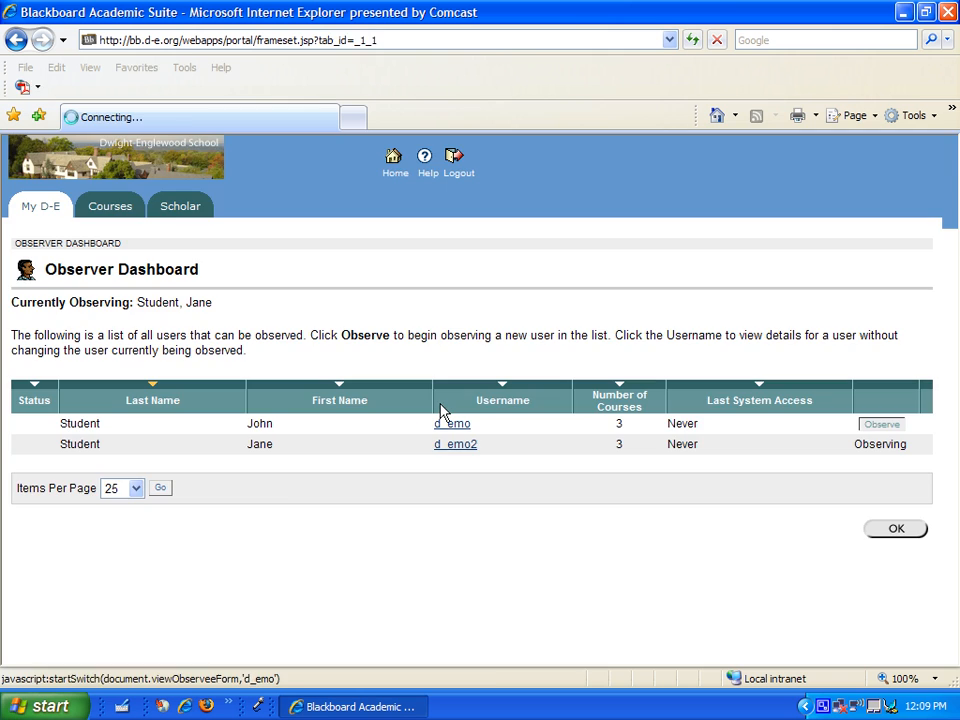